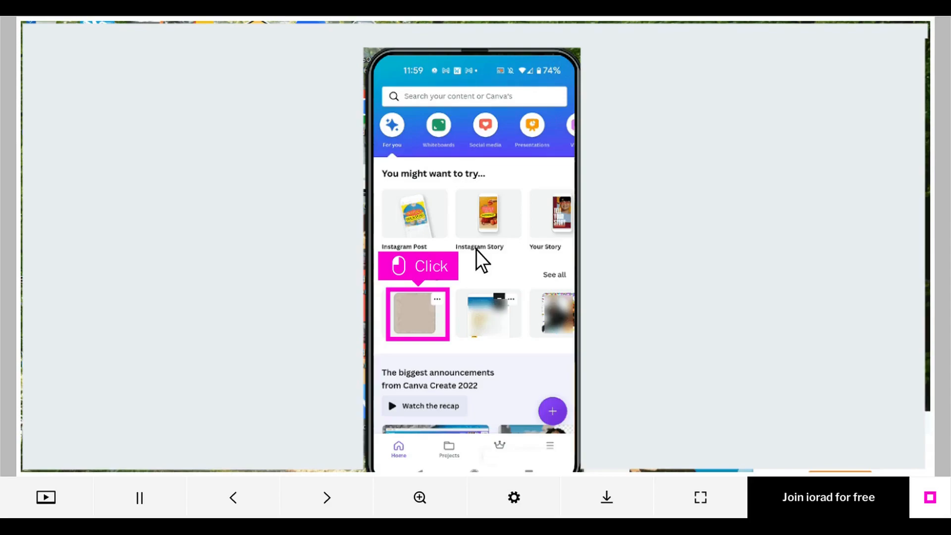
# Open the beige square design and show its Uploads media panel.
pyautogui.click(416, 313)
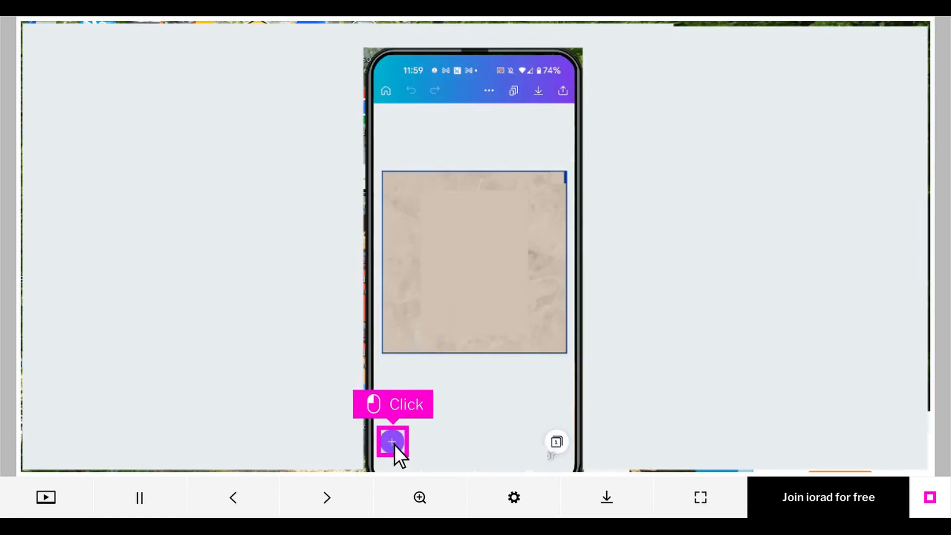
pyautogui.click(392, 442)
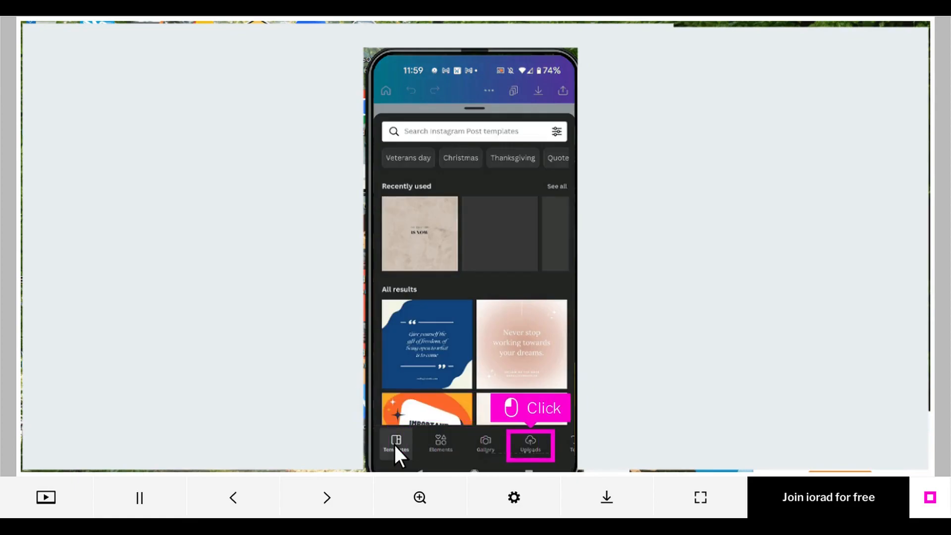
pyautogui.moveTo(535, 457)
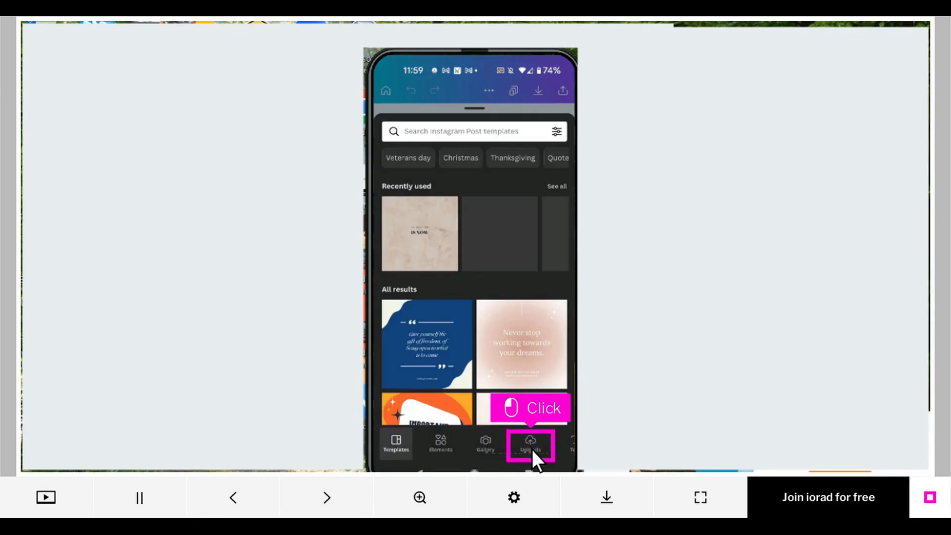
pyautogui.click(530, 442)
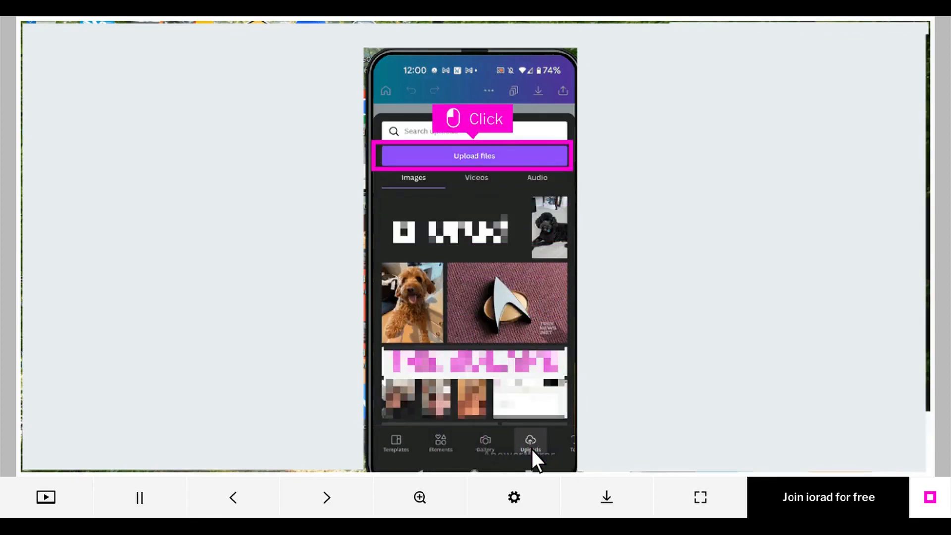
# Upload the teal png photo from the phone's file picker.
pyautogui.click(473, 156)
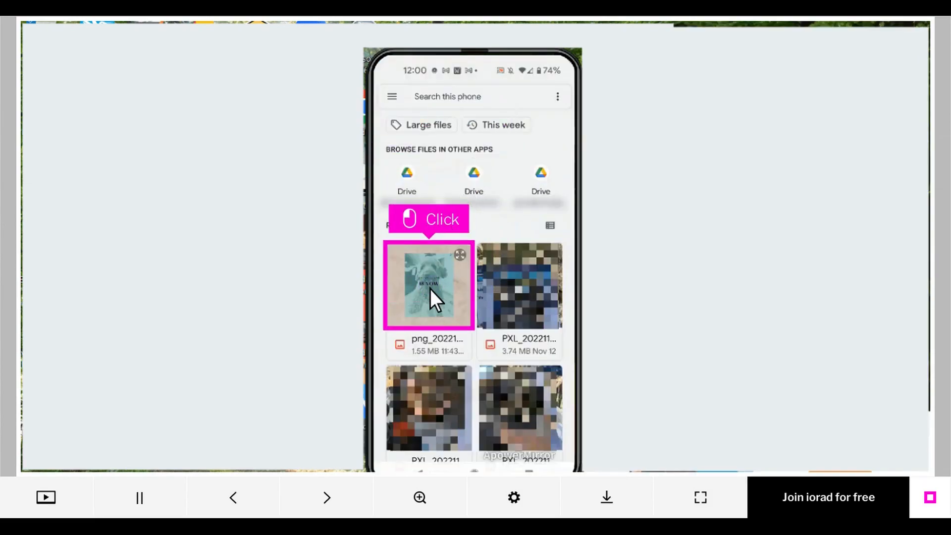
pyautogui.click(427, 285)
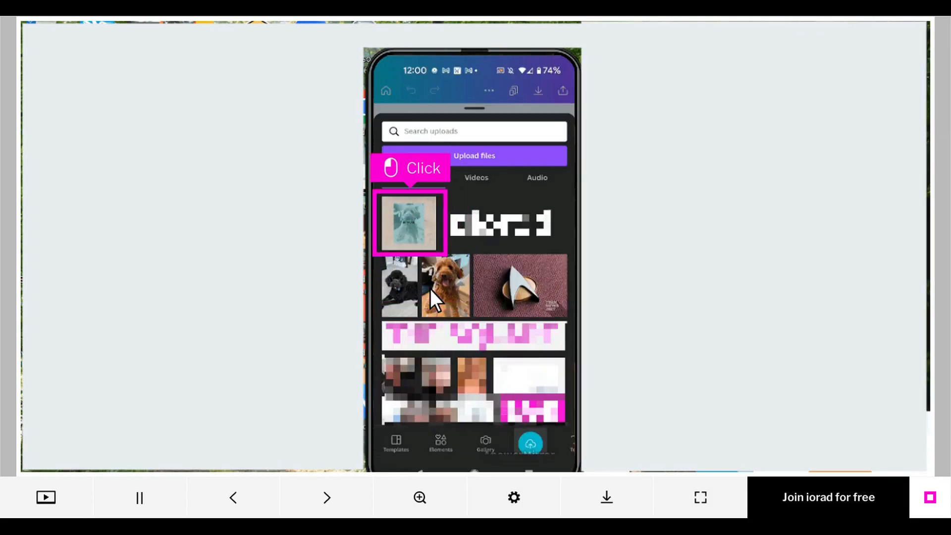
pyautogui.moveTo(417, 237)
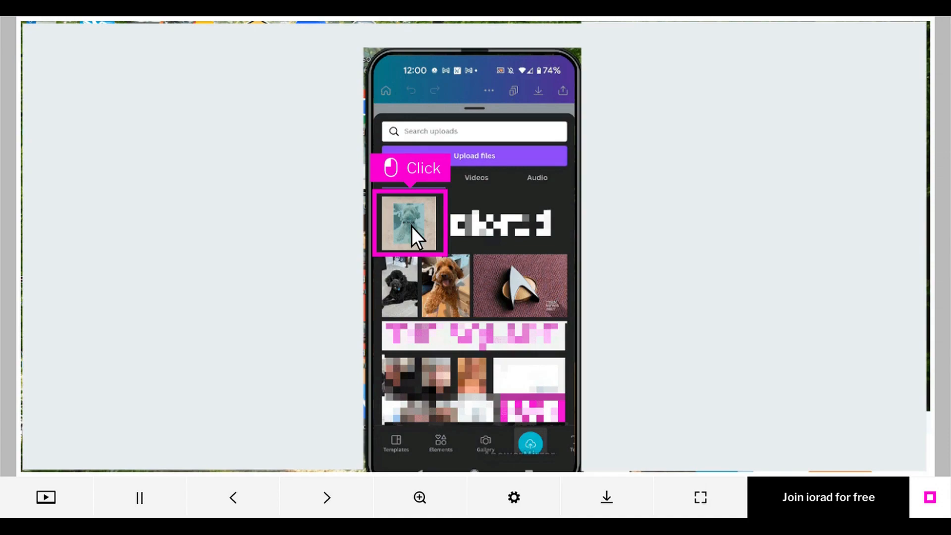
# Insert the uploaded teal photo onto the beige square post as an image element.
pyautogui.click(410, 224)
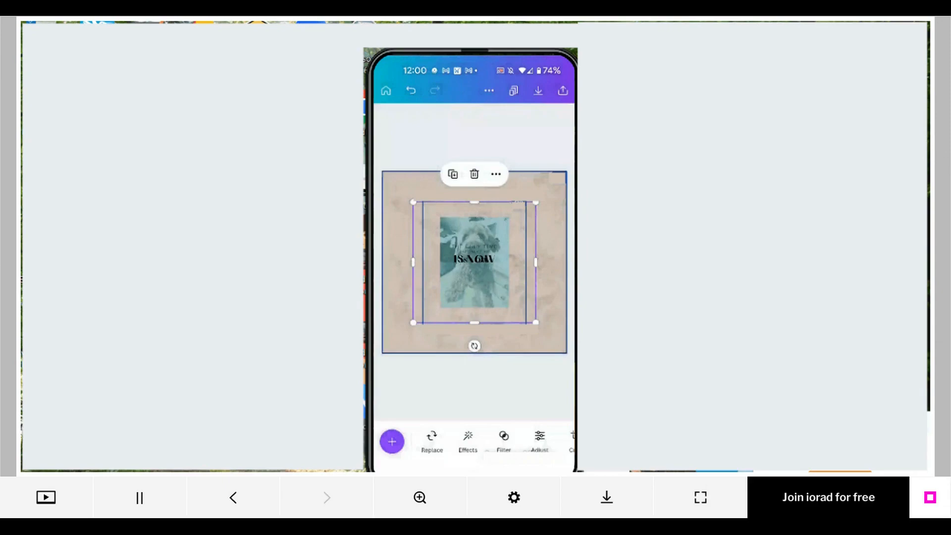